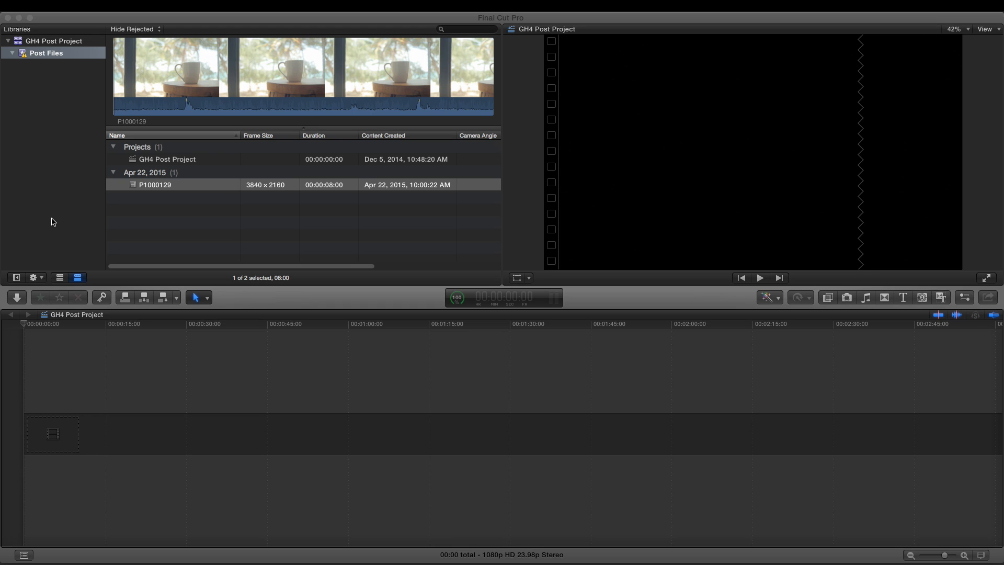
{"action": "mouse_move", "coordinate": [135, 160]}
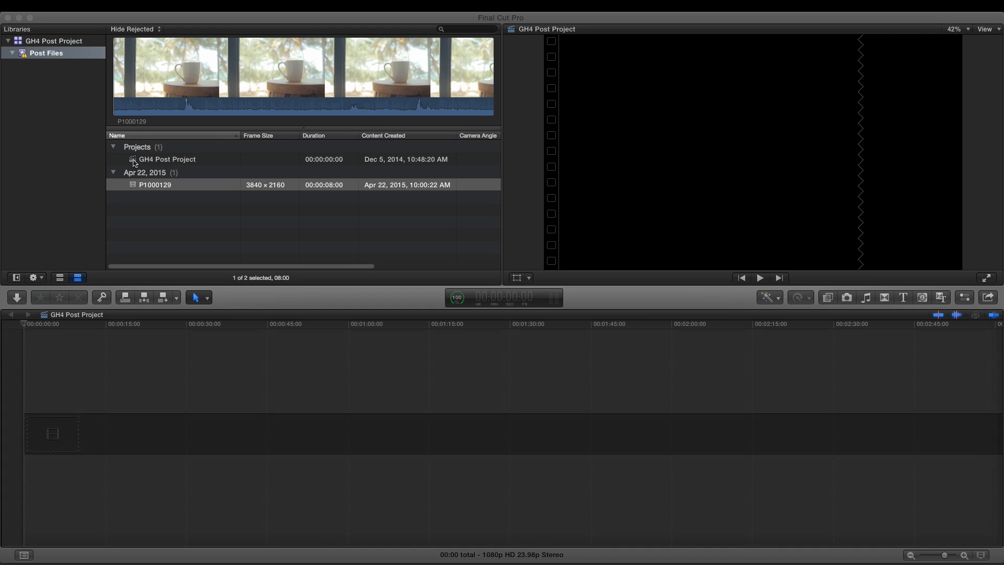
Drop clip P1000129 into the GH4 Post Project timeline and select the project in the browser.
{"action": "left_click", "coordinate": [166, 159]}
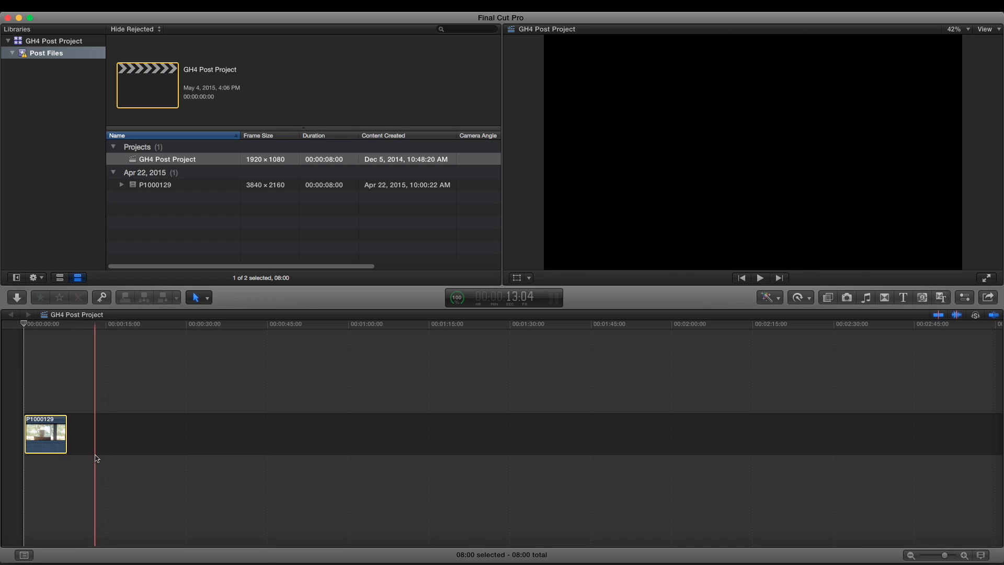
{"action": "left_click", "coordinate": [133, 376]}
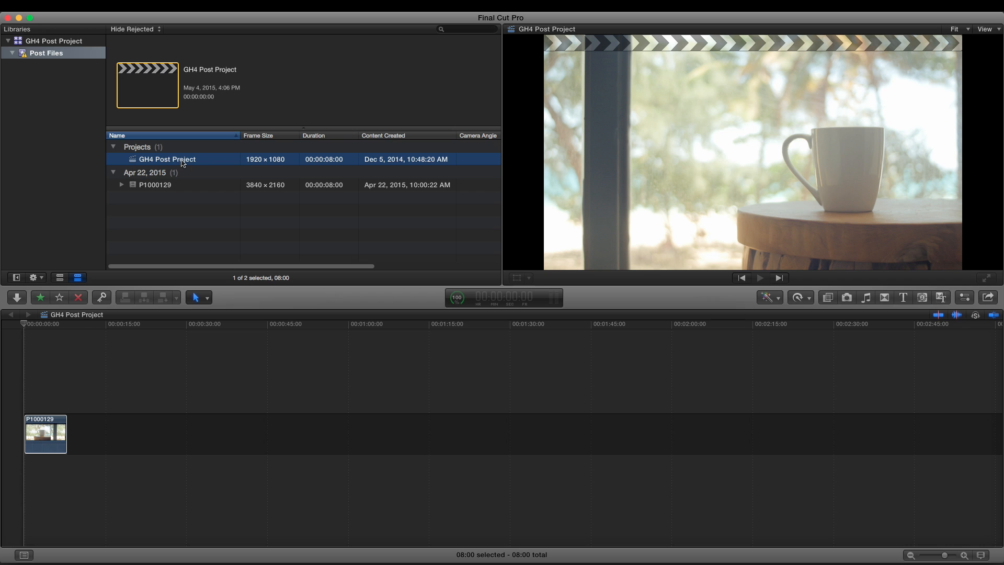
{"action": "mouse_move", "coordinate": [969, 301]}
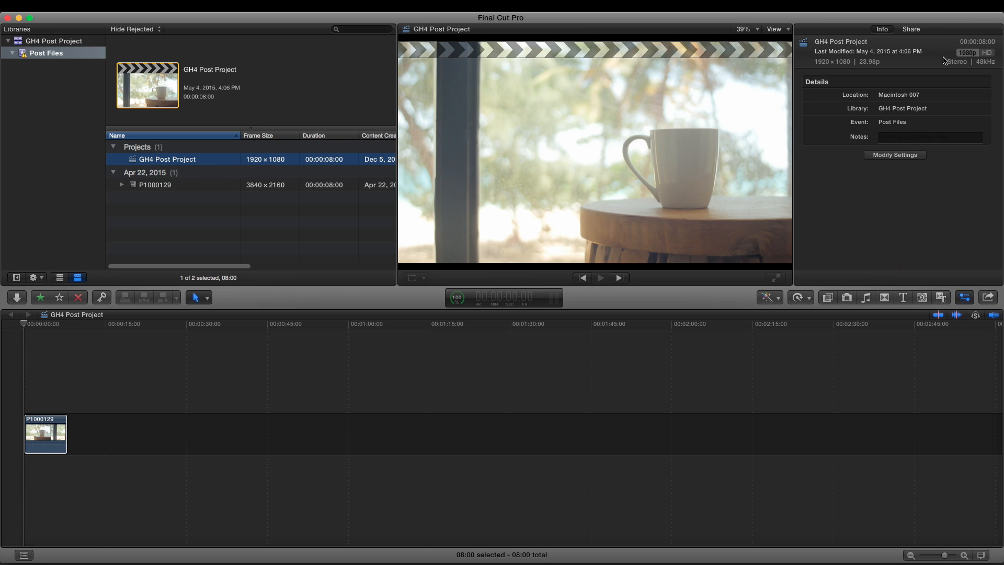
{"action": "mouse_move", "coordinate": [966, 56]}
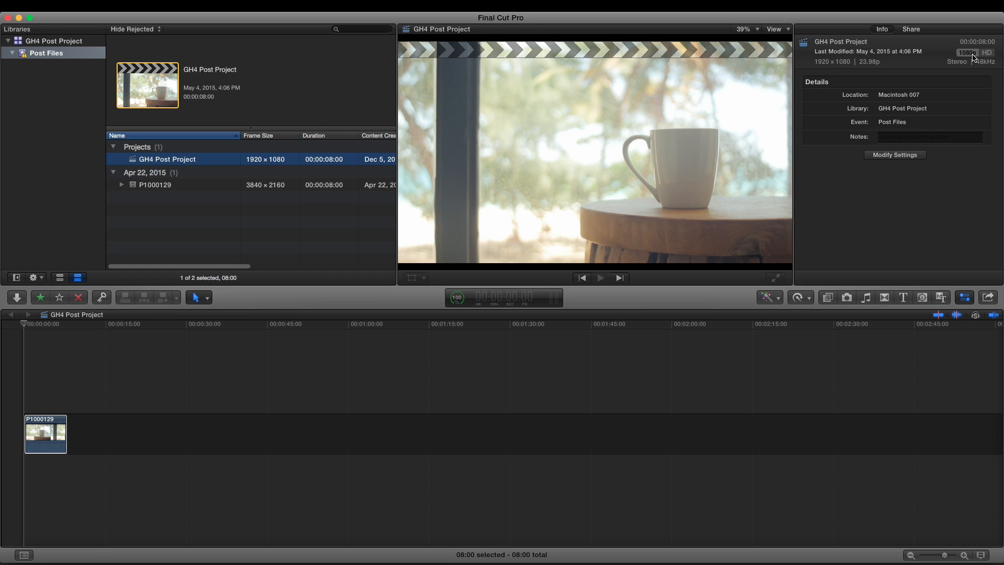
Modify the project settings to the 4K 3840x2160 format and confirm with OK.
{"action": "left_click", "coordinate": [894, 154]}
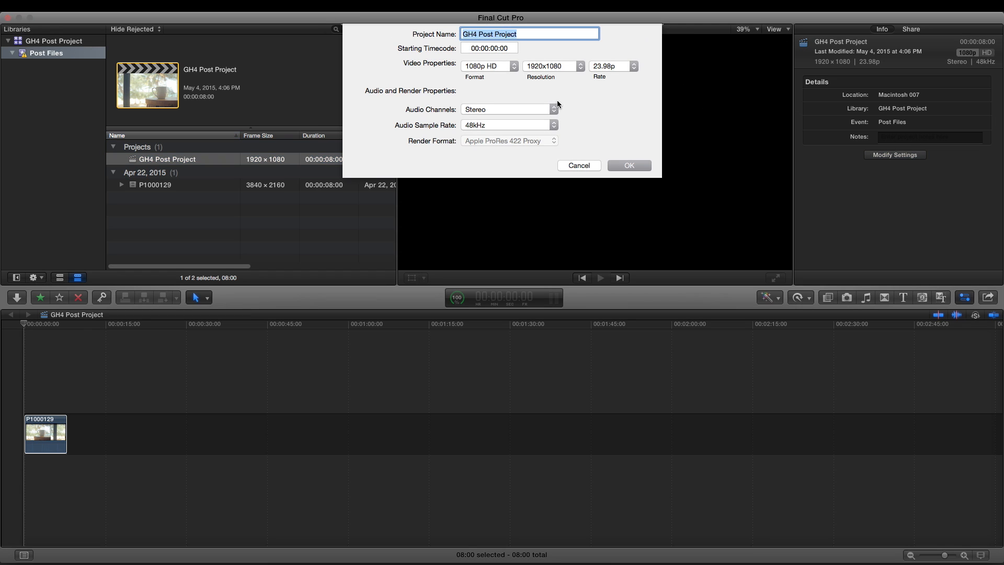
{"action": "left_click", "coordinate": [487, 66]}
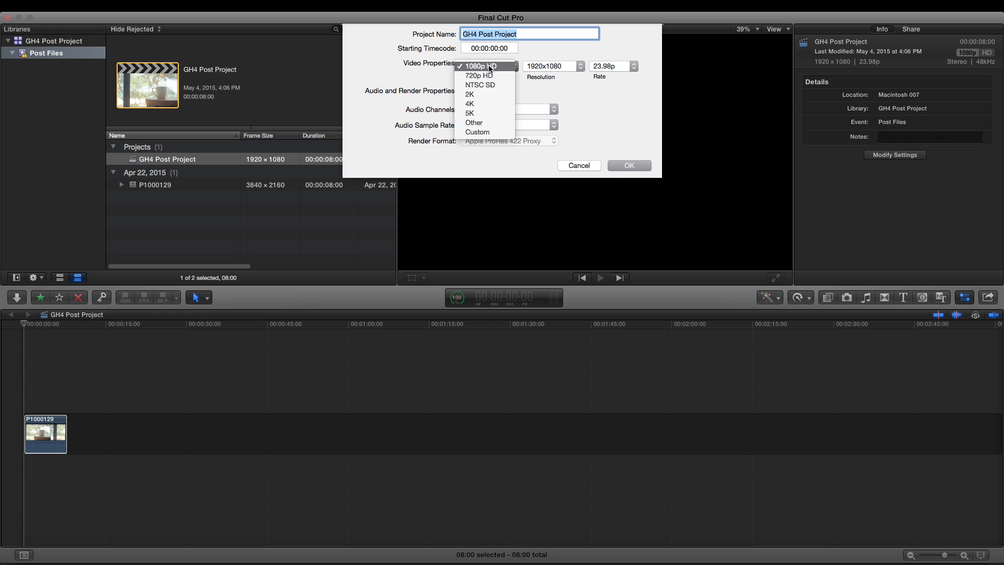
{"action": "mouse_move", "coordinate": [385, 93]}
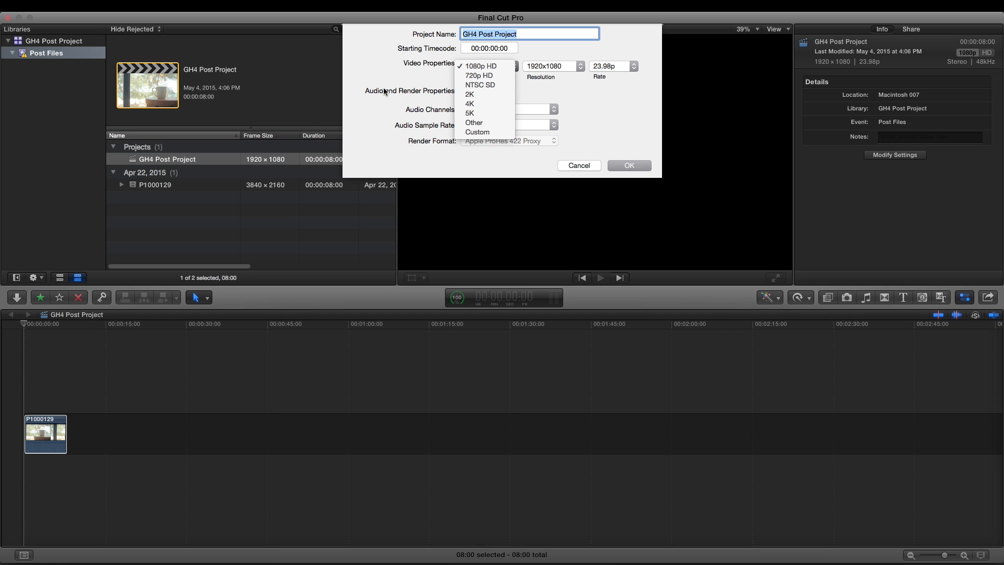
{"action": "left_click", "coordinate": [469, 103]}
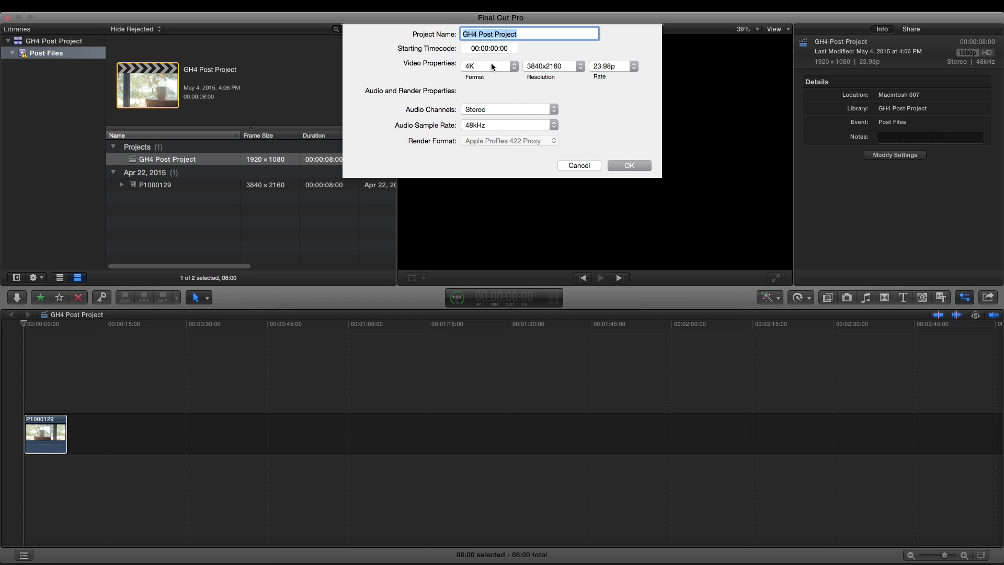
{"action": "left_click", "coordinate": [488, 66]}
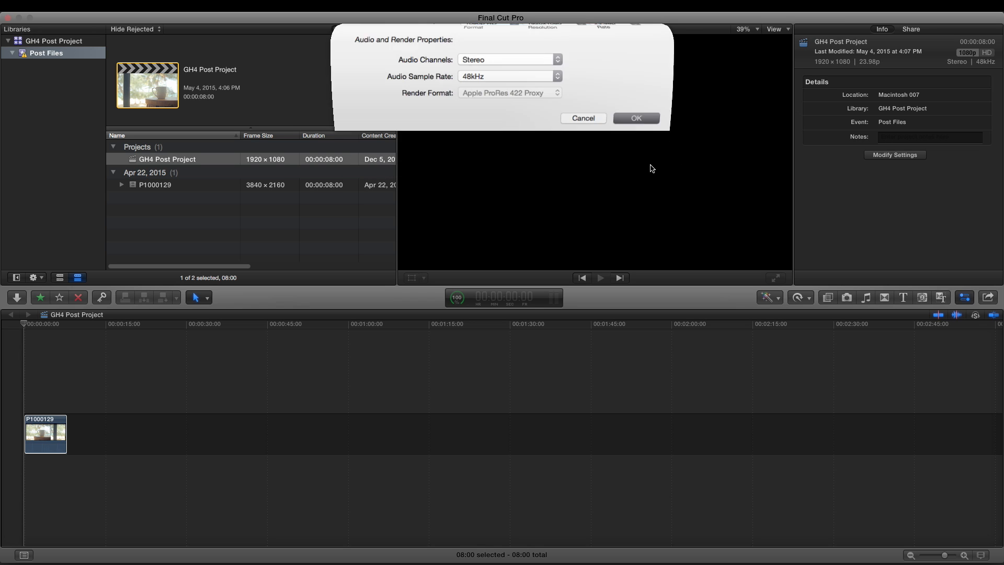
{"action": "left_click", "coordinate": [635, 118]}
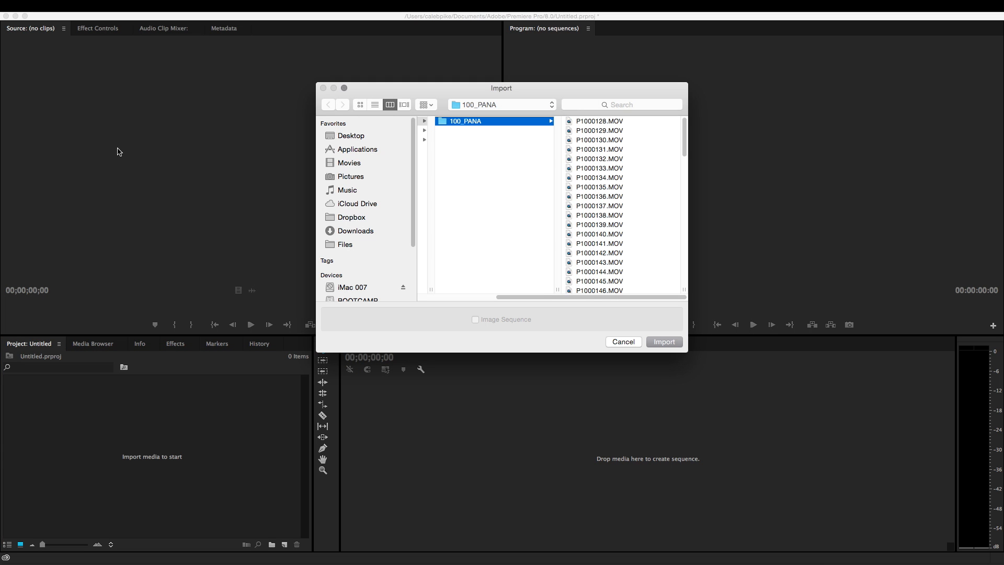
Import P1000206.MOV into the untitled Premiere Pro project.
{"action": "left_click", "coordinate": [599, 279]}
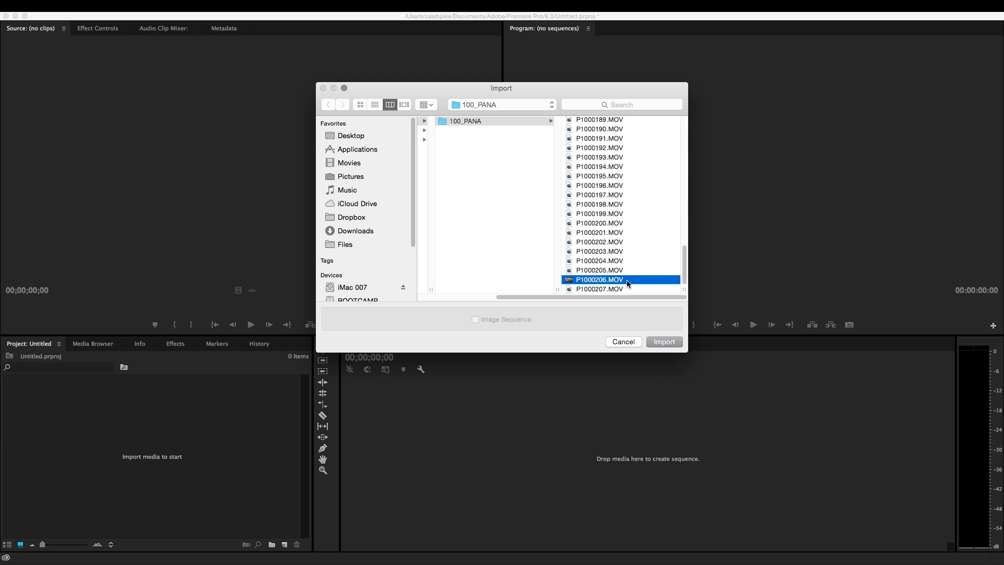
{"action": "left_click", "coordinate": [663, 341]}
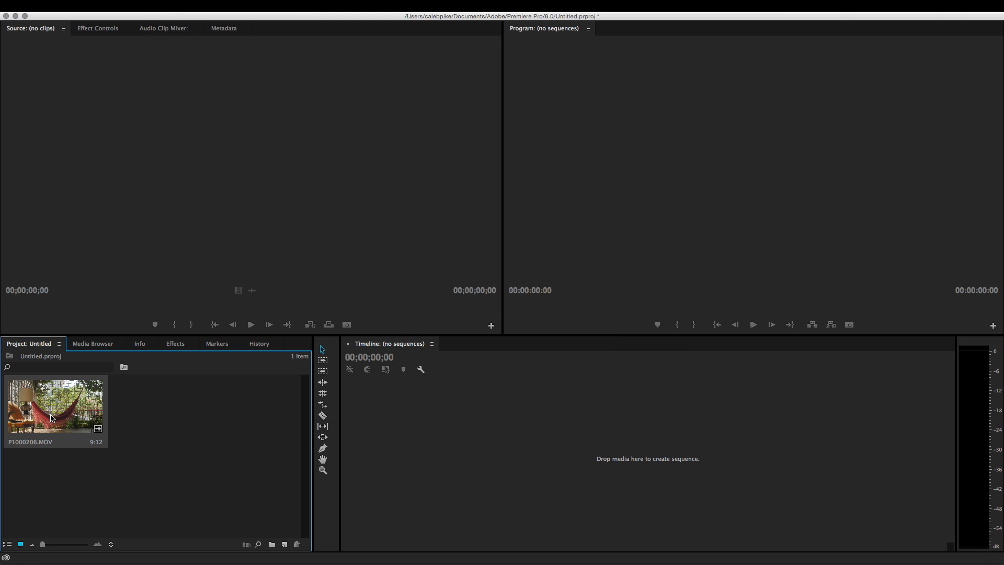
{"action": "mouse_move", "coordinate": [64, 404]}
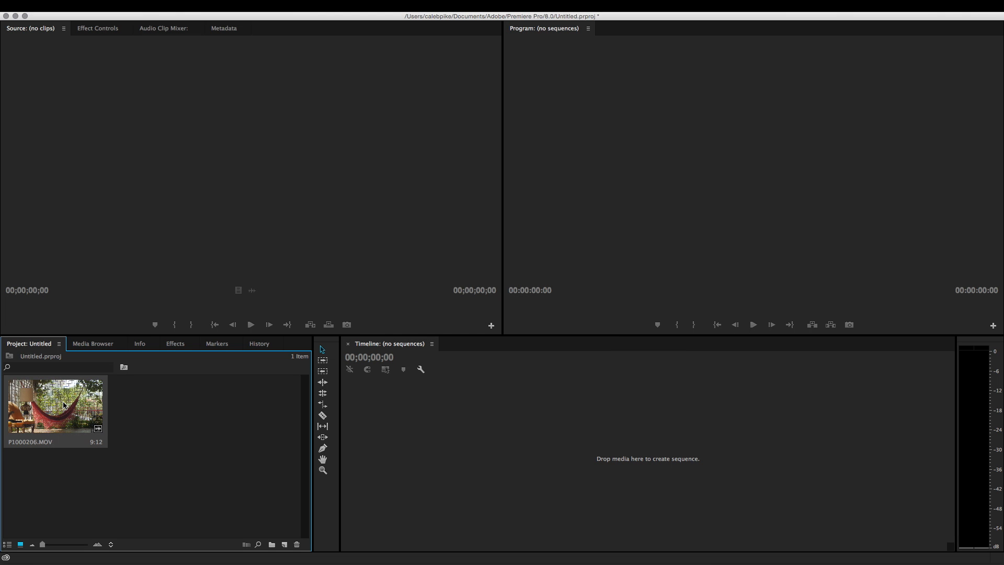
{"action": "mouse_move", "coordinate": [284, 543]}
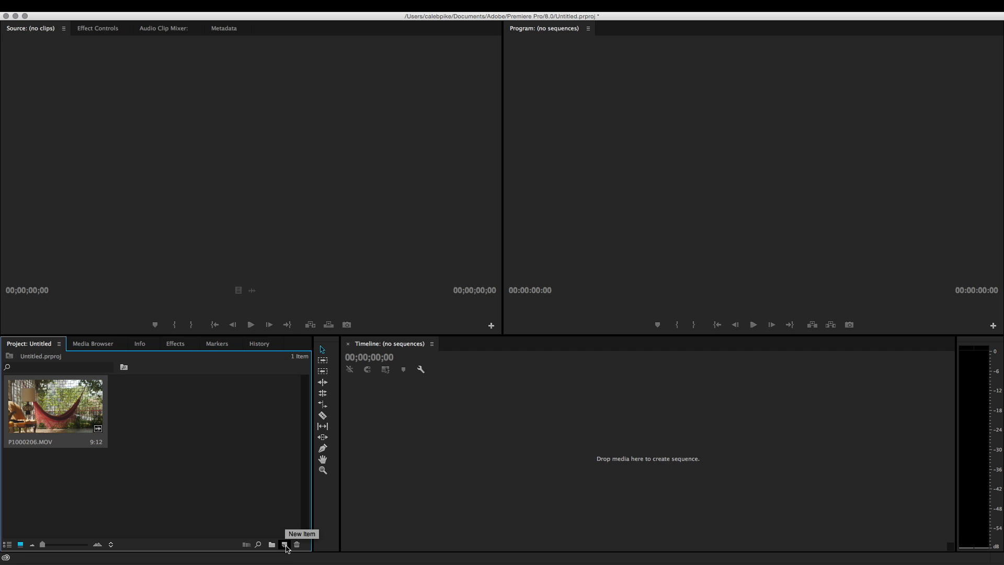
{"action": "mouse_move", "coordinate": [246, 520]}
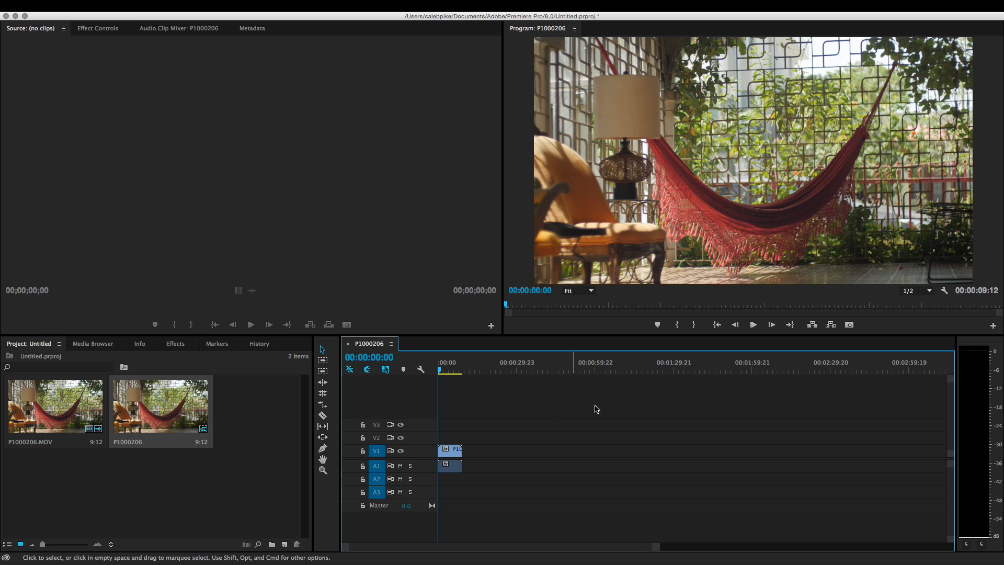
{"action": "mouse_move", "coordinate": [573, 458]}
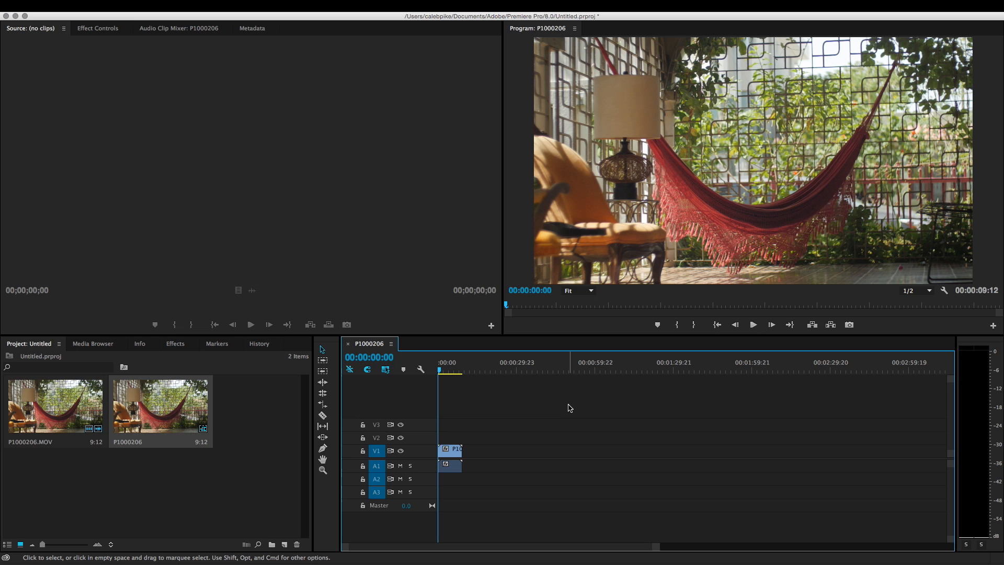
{"action": "mouse_move", "coordinate": [576, 436]}
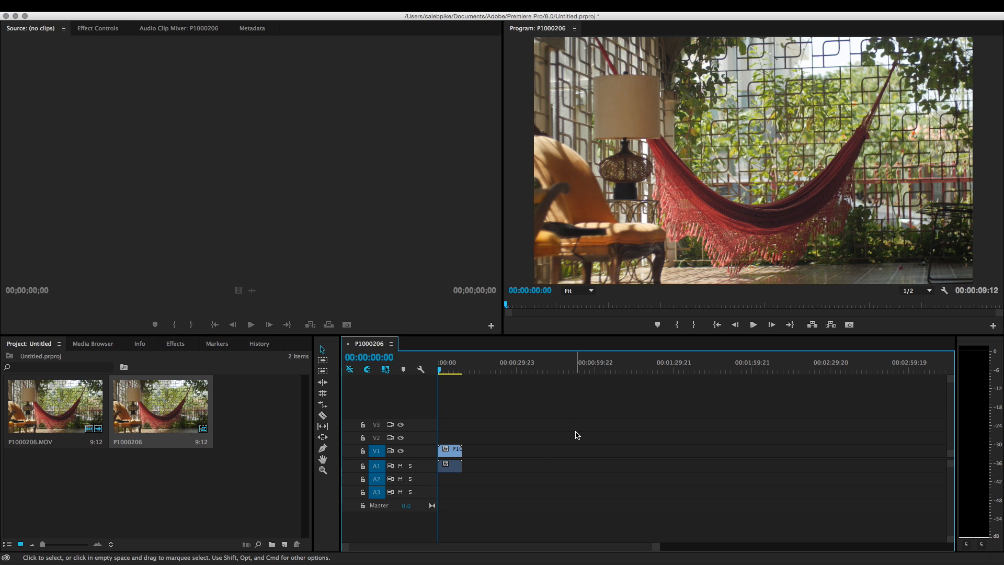
{"action": "mouse_move", "coordinate": [645, 438]}
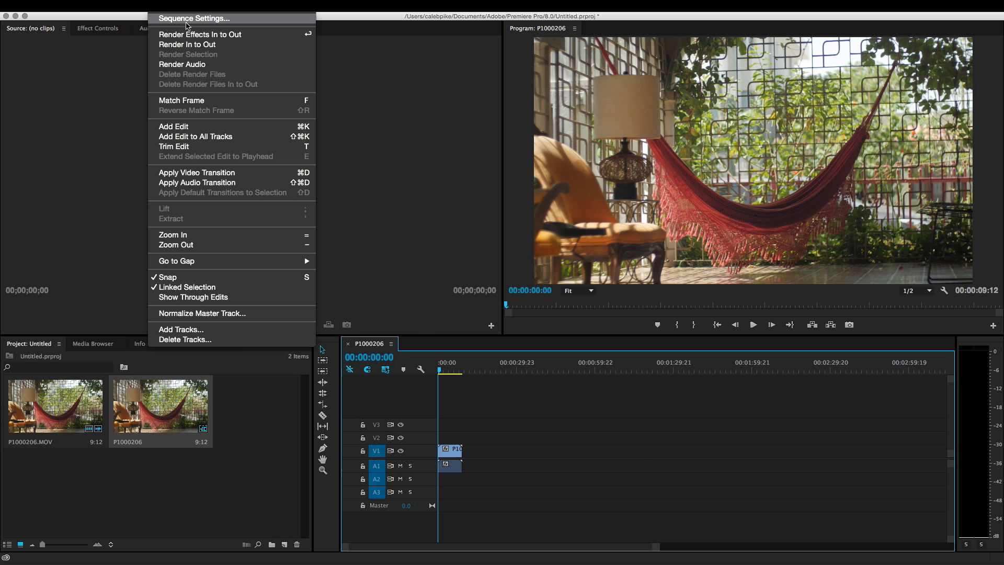
Set the P1000206 sequence frame size to 1920 horizontal by 1080 vertical and apply it.
{"action": "left_click", "coordinate": [195, 18]}
{"action": "type", "text": "10"}
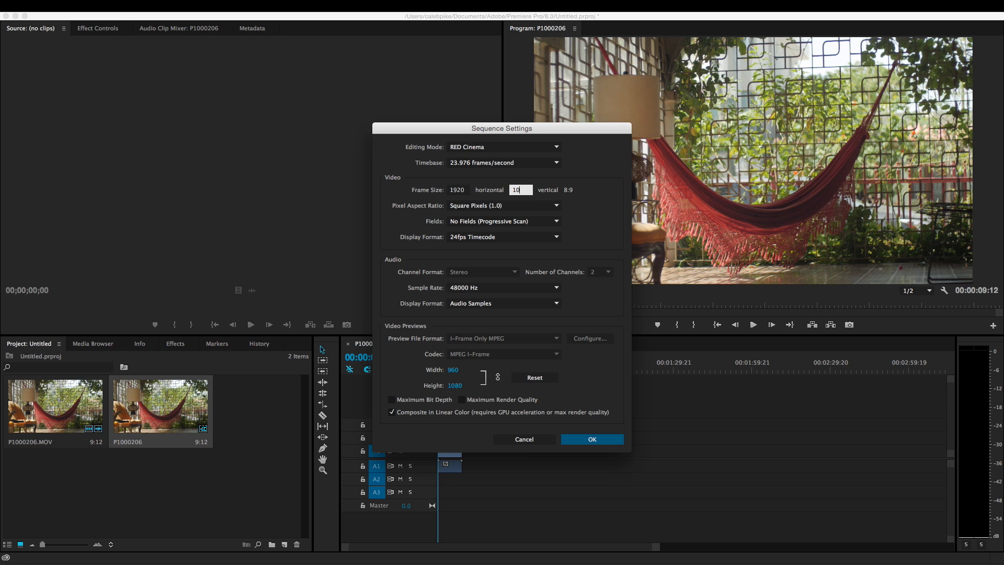
{"action": "left_click", "coordinate": [590, 440]}
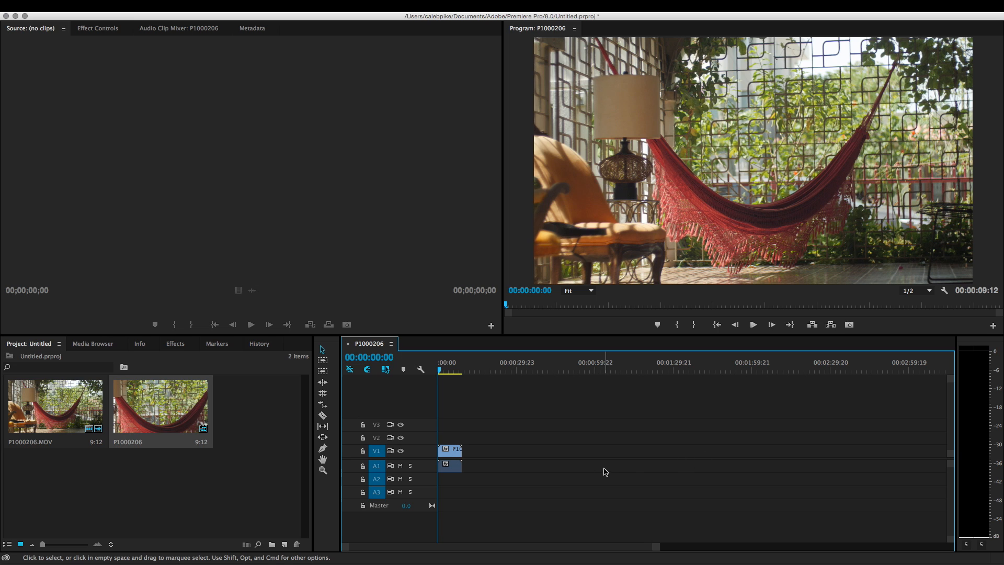
{"action": "mouse_move", "coordinate": [581, 424]}
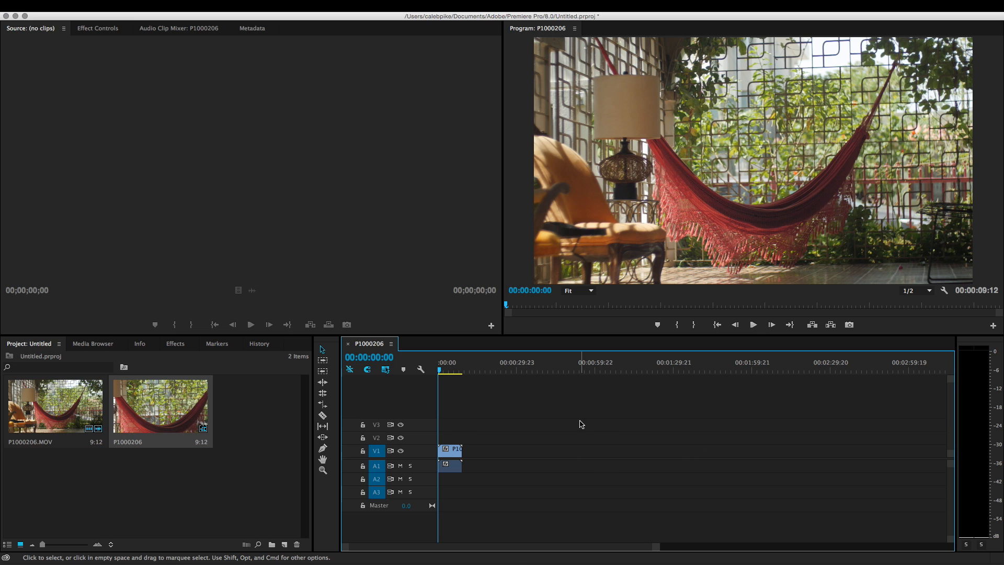
{"action": "mouse_move", "coordinate": [609, 425]}
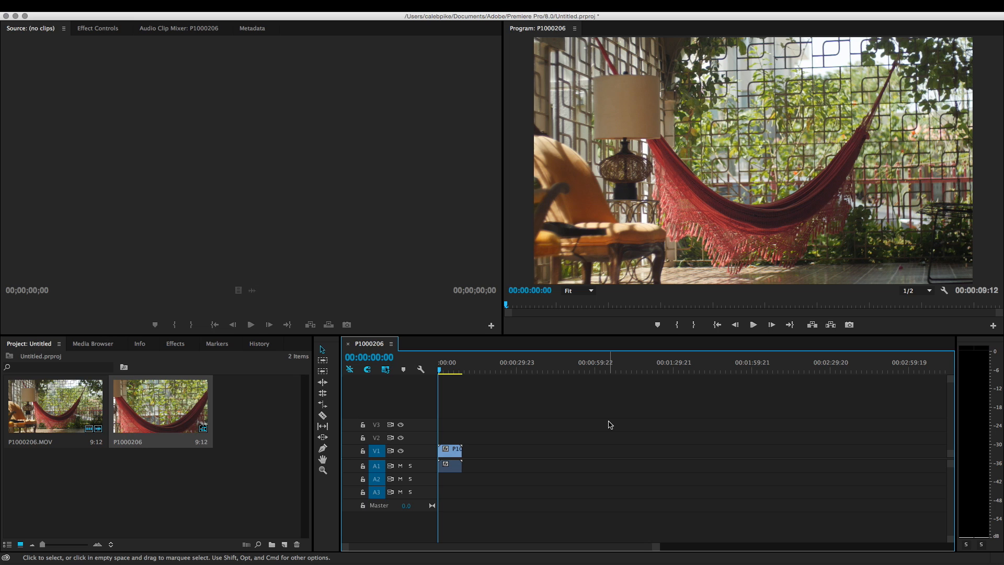